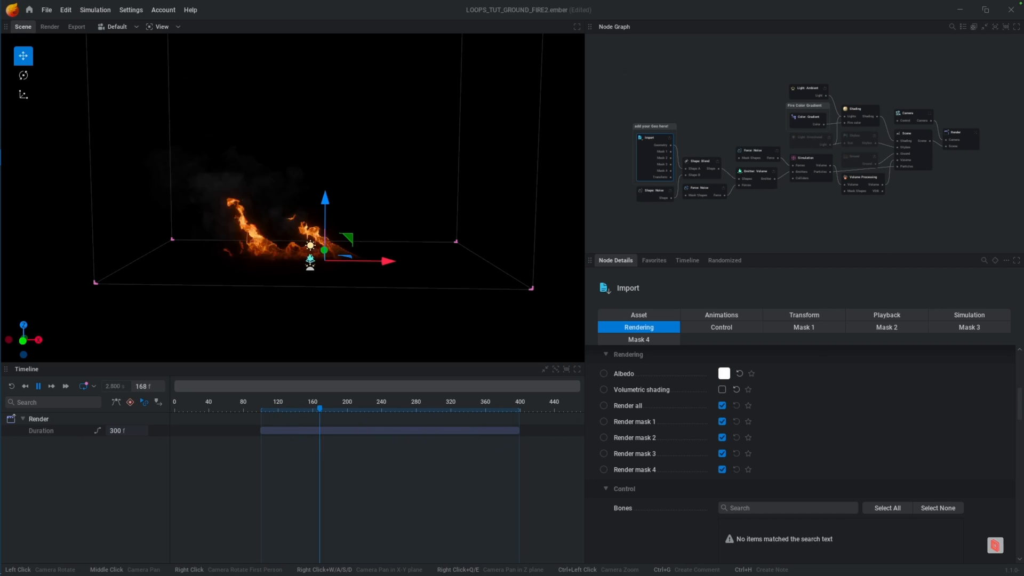
- Show the Simulation node's Time Control settings, looping frames 100 to 399
click(38, 386)
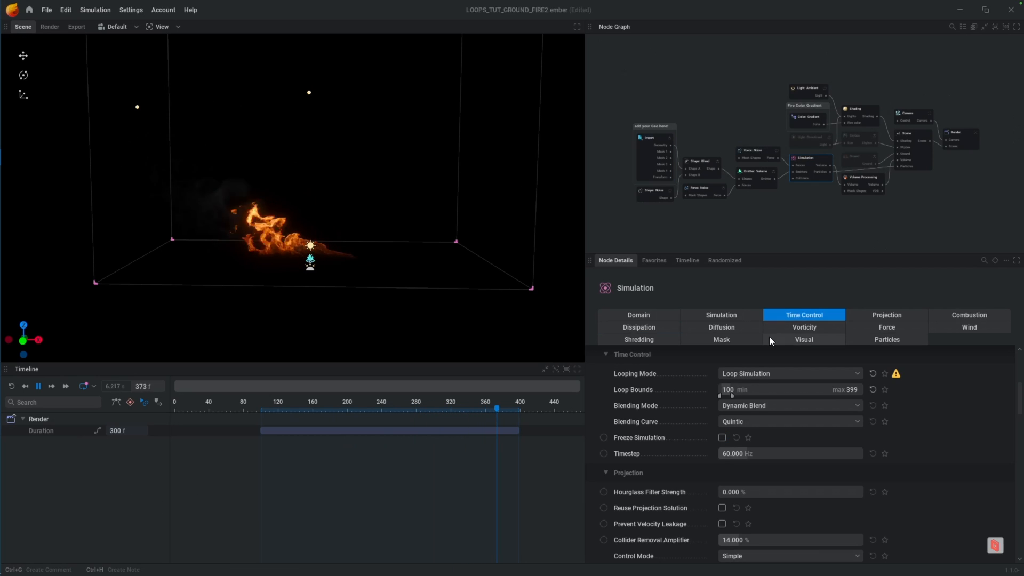
- Review the Simulation node's Vorticity tab, then its Shredding settings
click(803, 327)
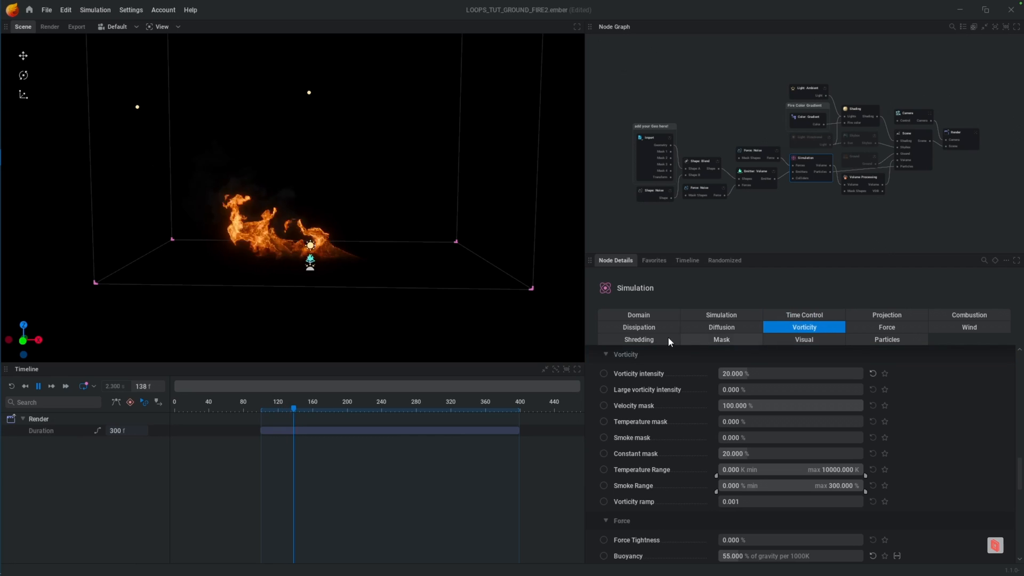
click(637, 339)
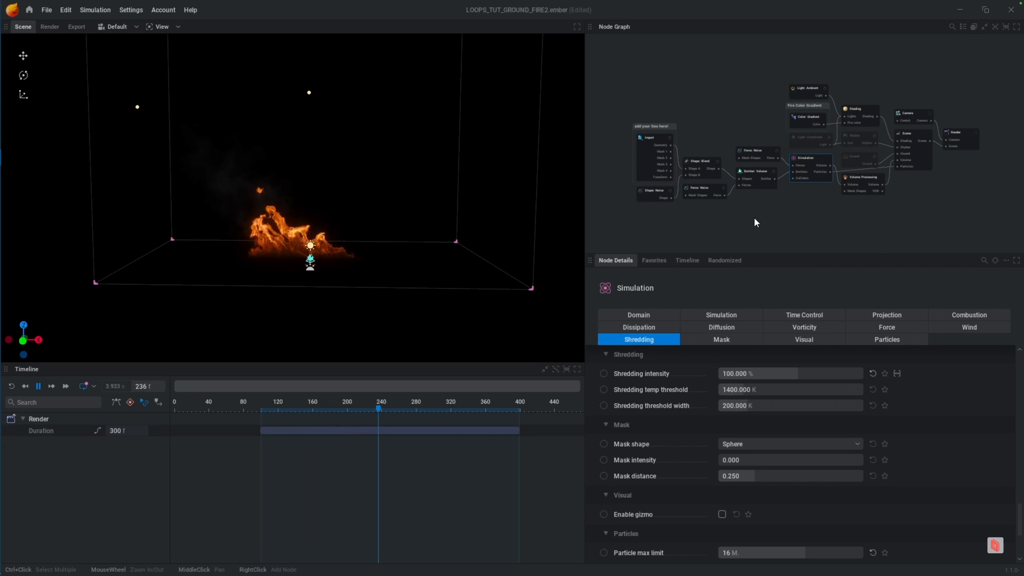
drag(378, 408, 318, 408)
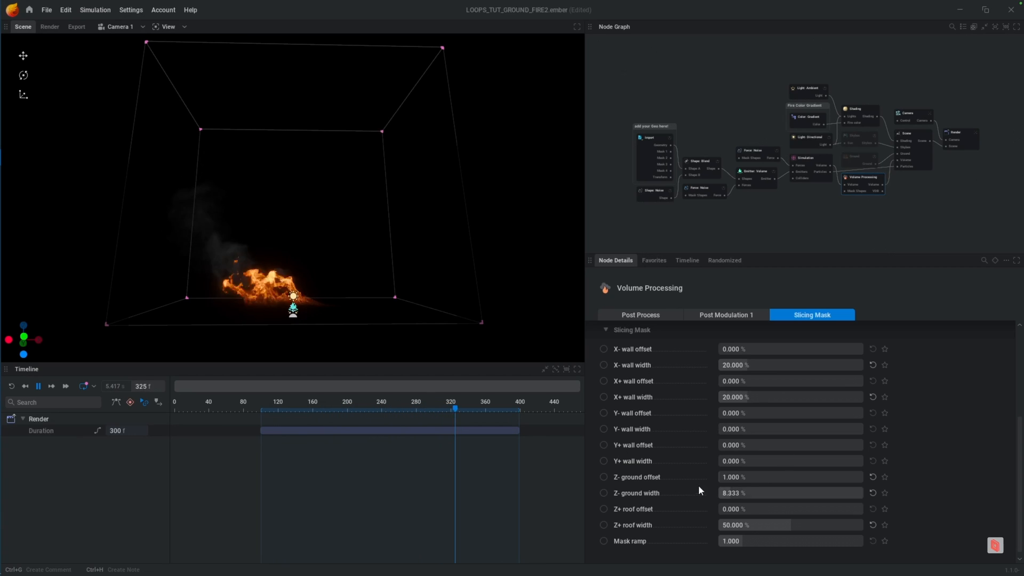
- Edit the Volume Processing slicing mask's ground offset value
click(789, 492)
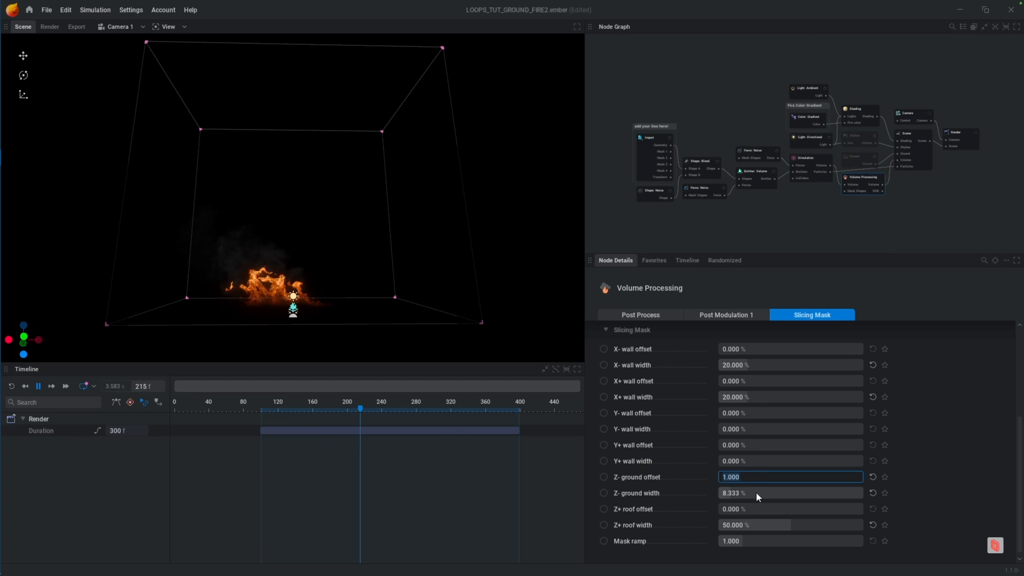
click(783, 492)
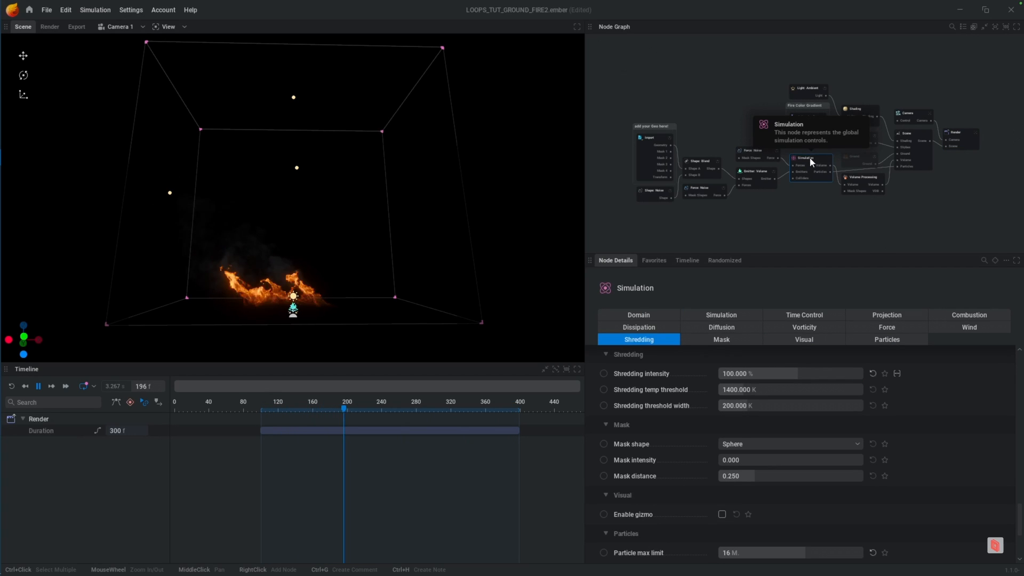
- Show the Simulation's Time Control tab and reset timeline playback
click(803, 315)
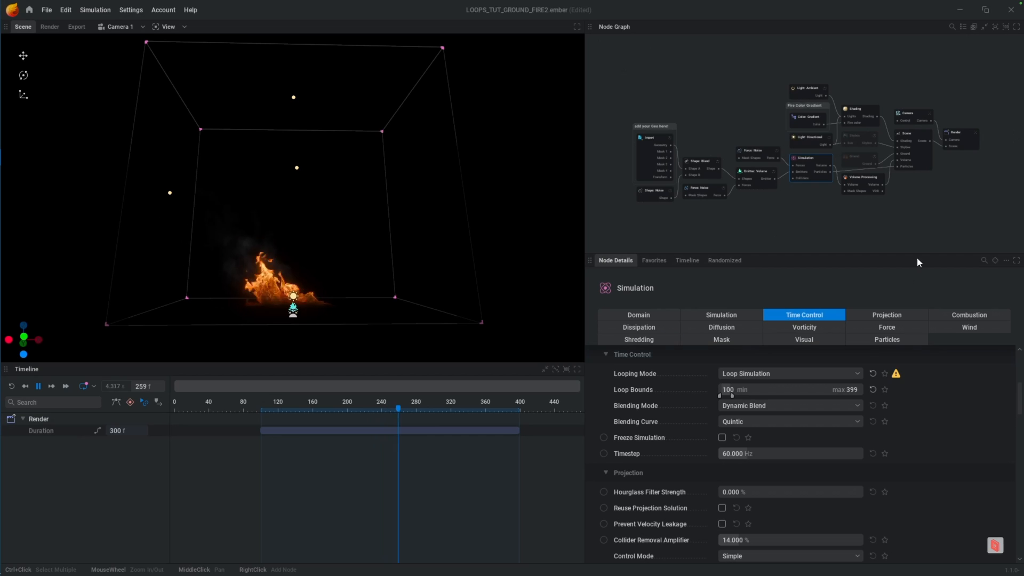
click(788, 373)
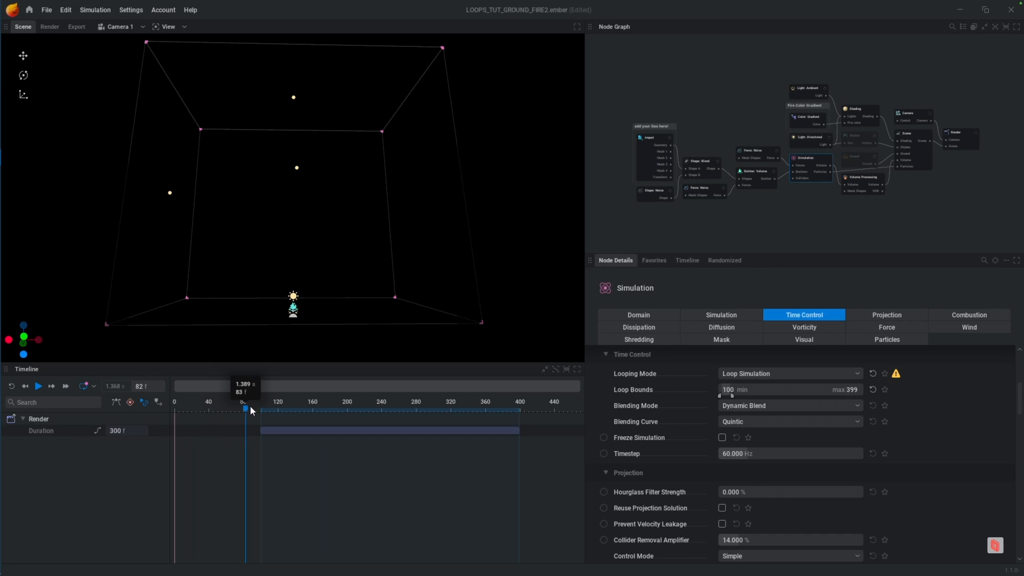
- Scrub the timeline to frames 137, 399 and 100 to check the loop range
drag(246, 410, 262, 410)
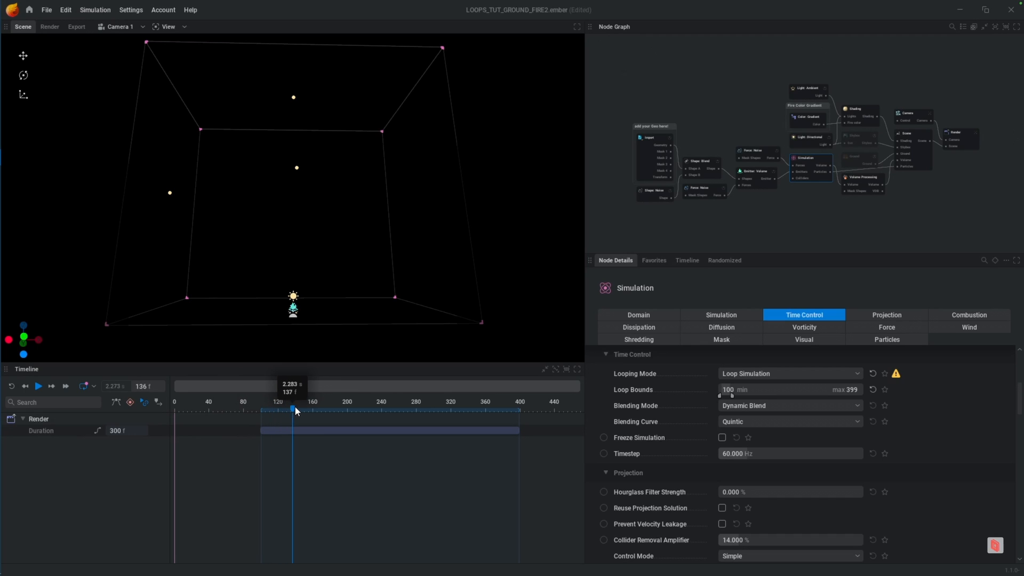
drag(293, 410, 518, 410)
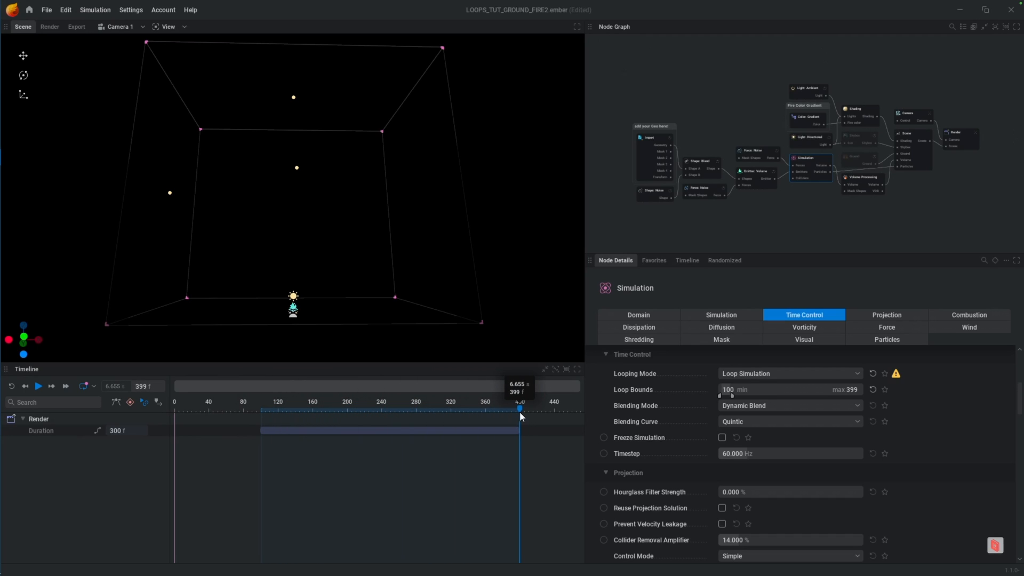
drag(519, 409, 261, 409)
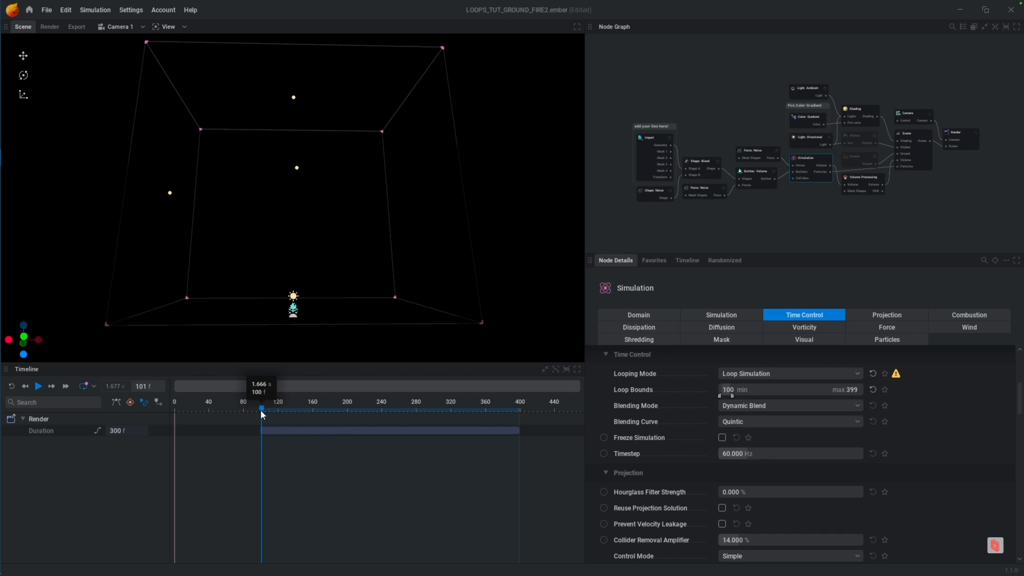
drag(261, 409, 318, 410)
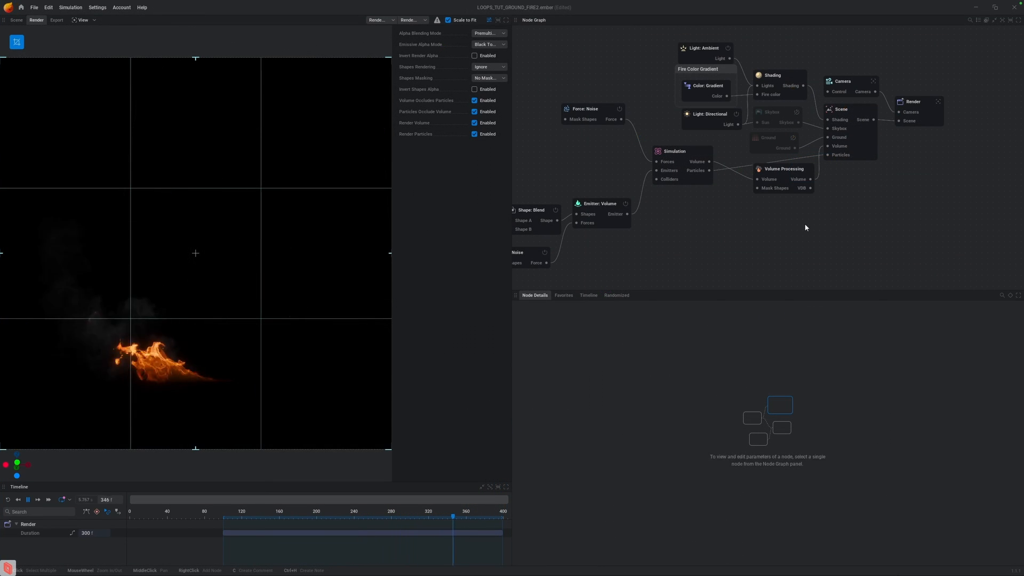
- Select the Render node to show its Capture Types and Export settings
click(914, 110)
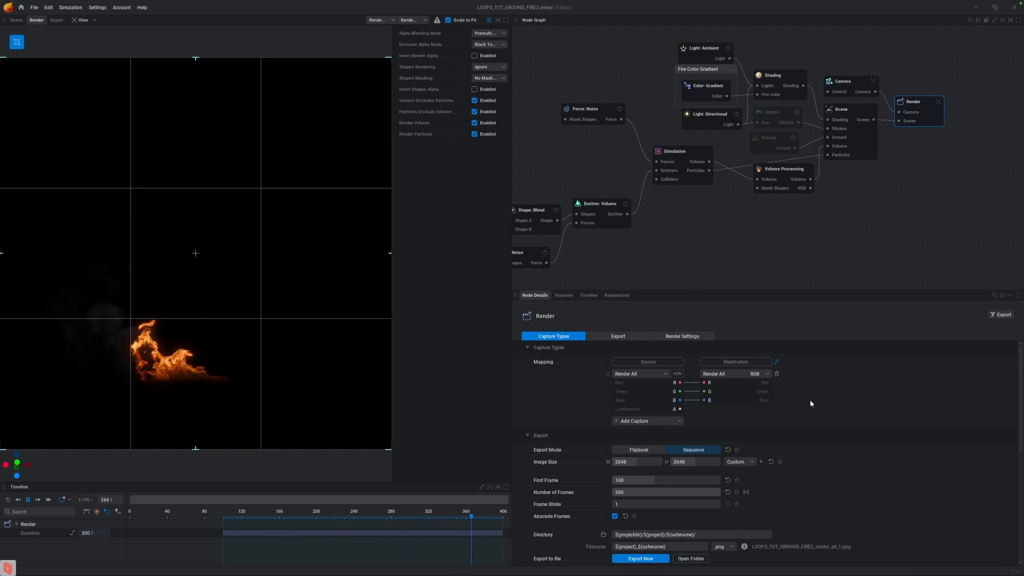
- Add Emissive and Smoke capture passes to the Render node
click(640, 372)
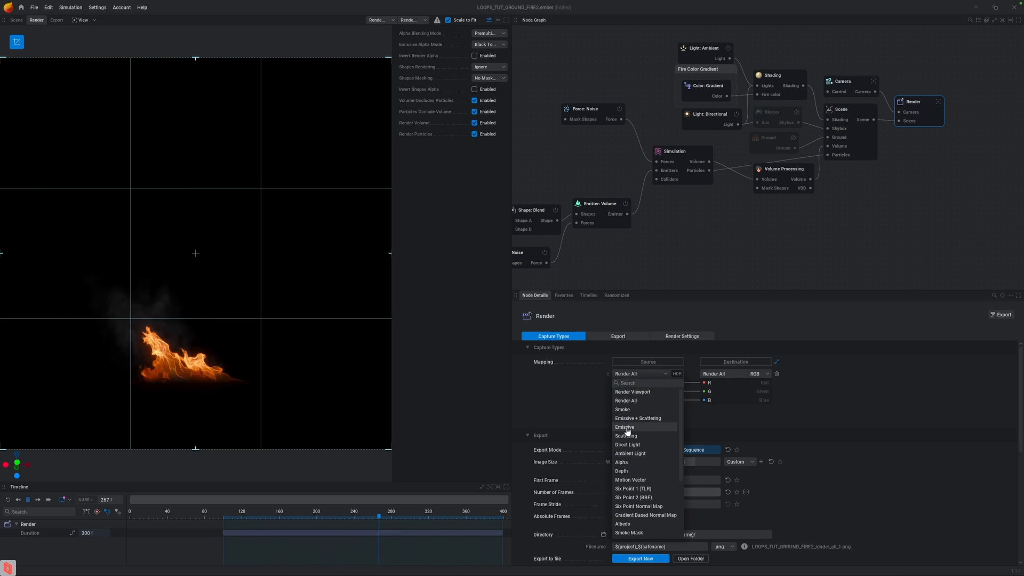
click(624, 427)
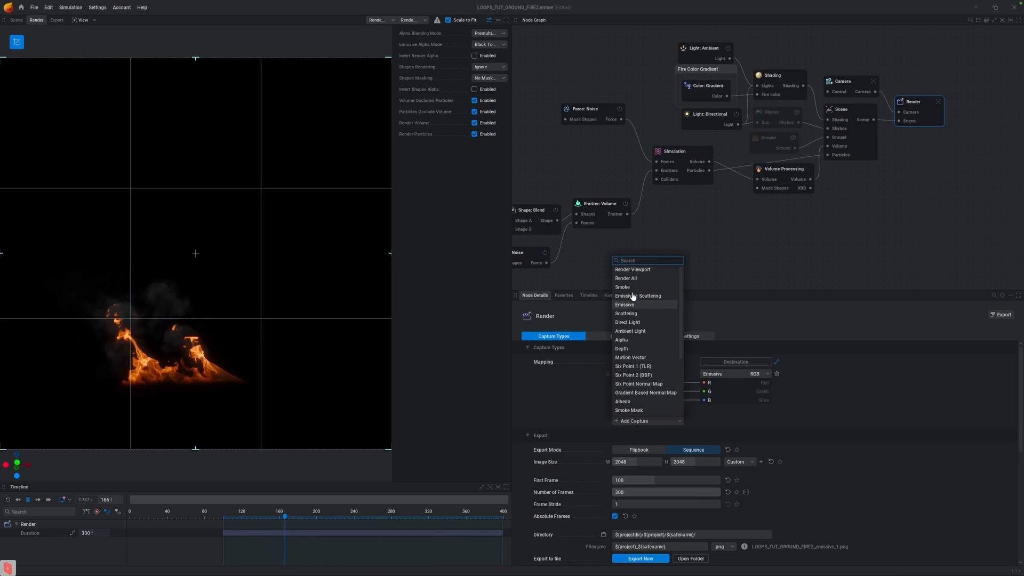
click(622, 287)
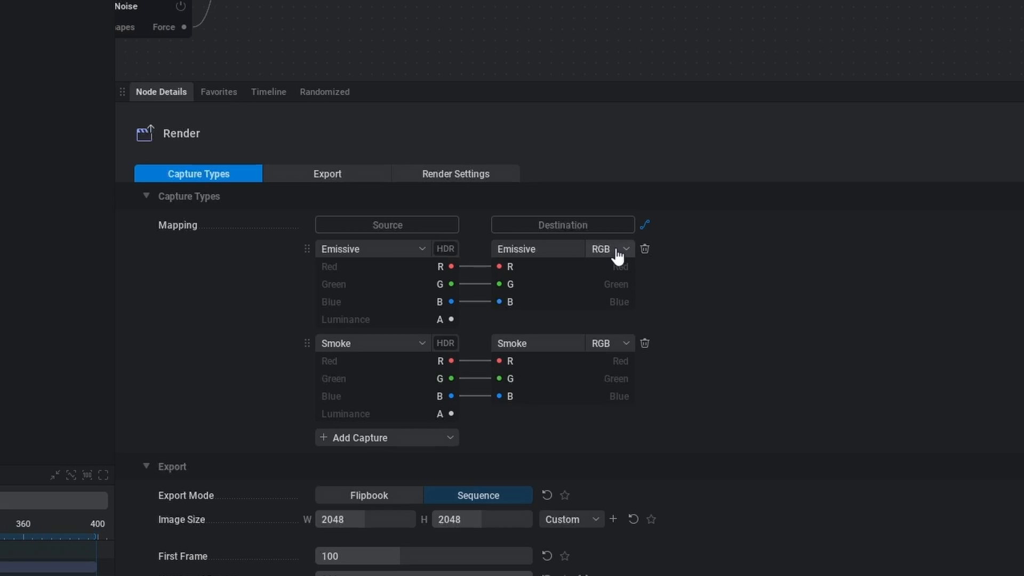
- Give the emissive output an alpha channel driven by emissive luminance
click(608, 248)
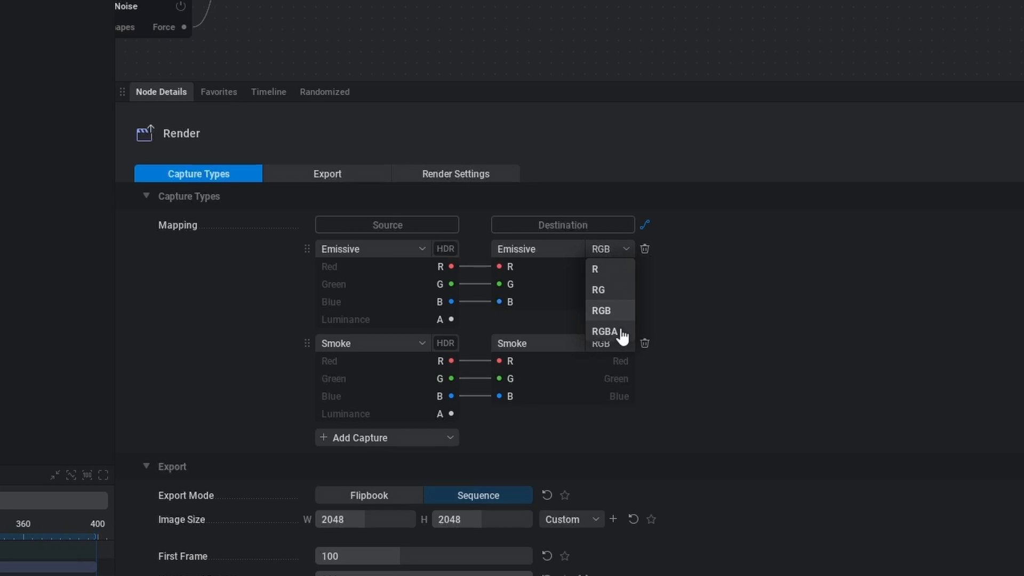
click(604, 331)
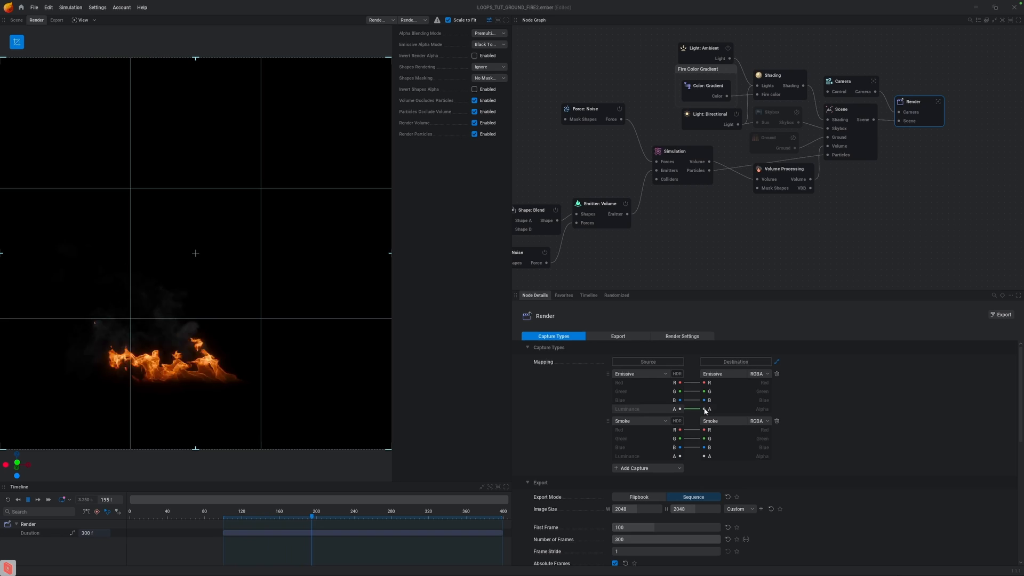
drag(312, 516, 405, 516)
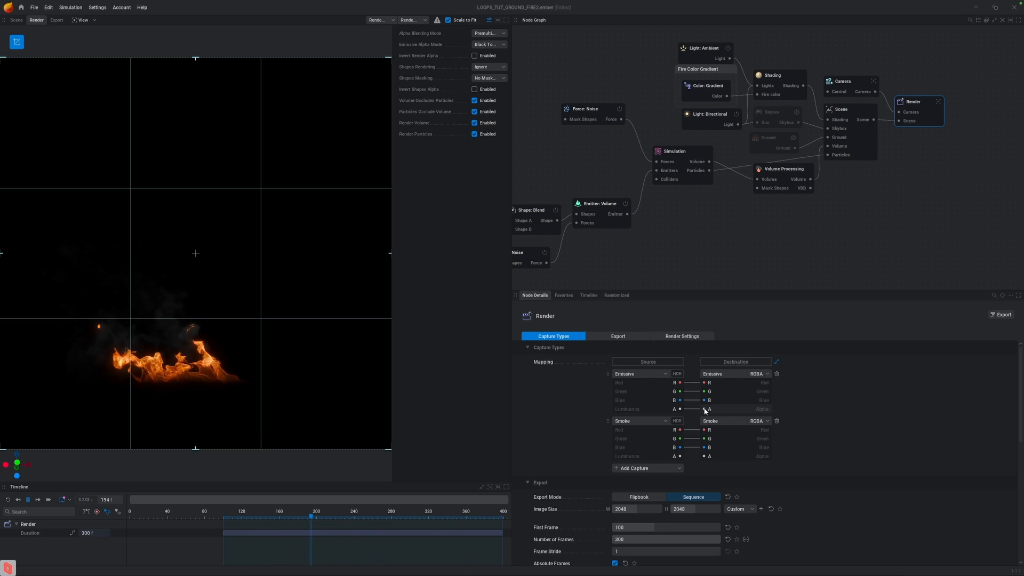
click(617, 335)
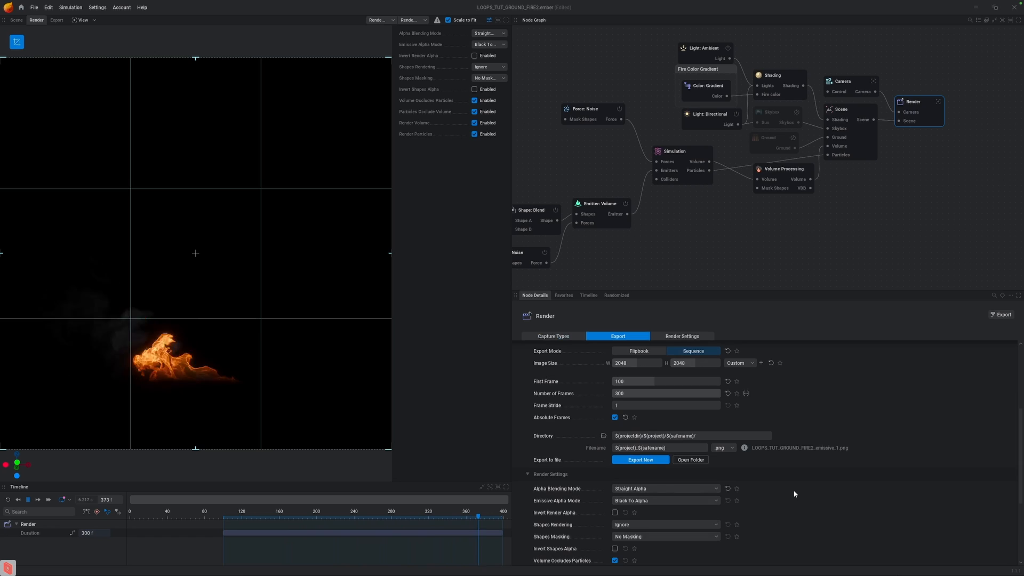
click(553, 336)
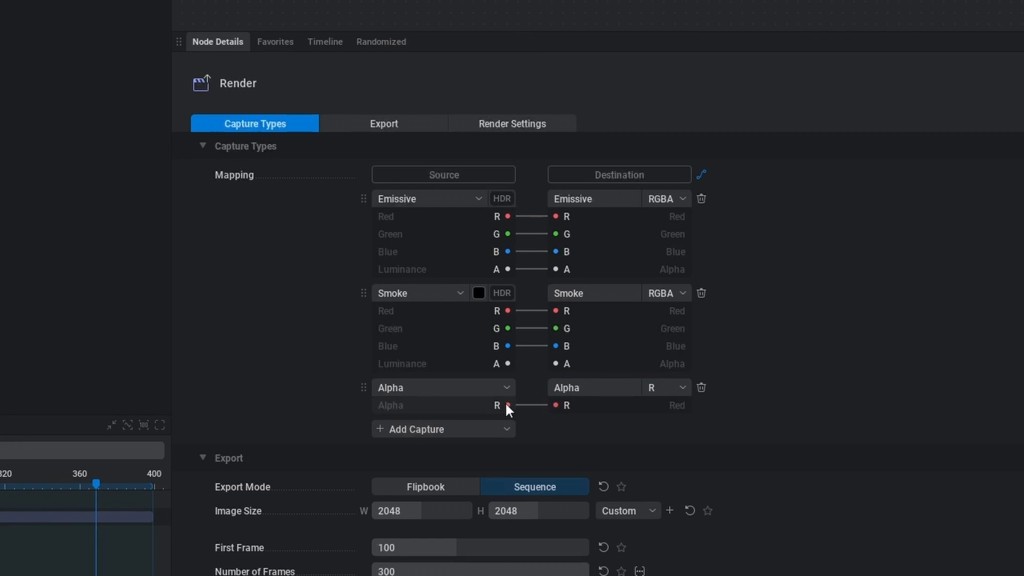
- Route the Alpha capture into the emissive output's alpha channel
drag(506, 405, 554, 269)
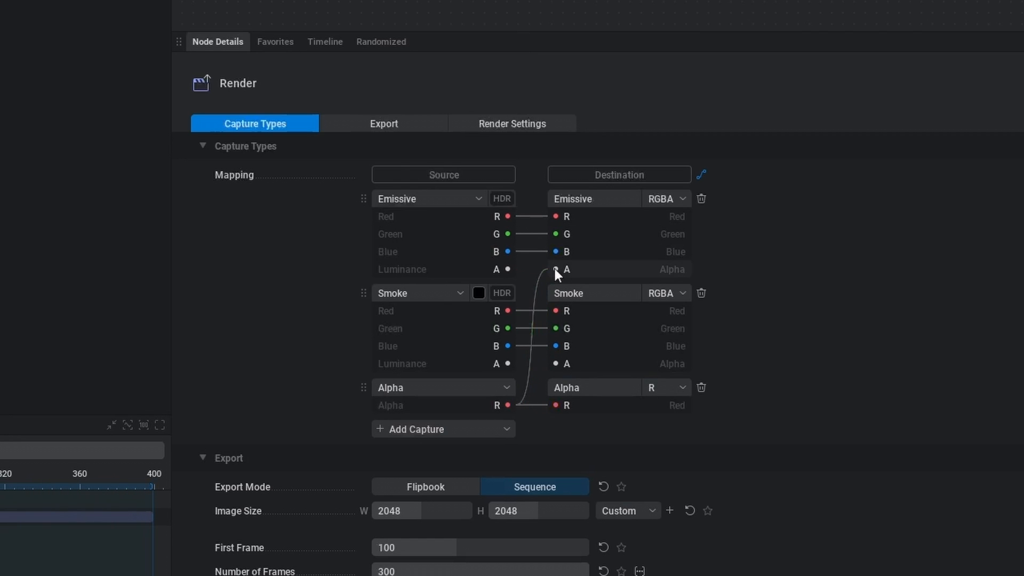
mouse_move(596, 405)
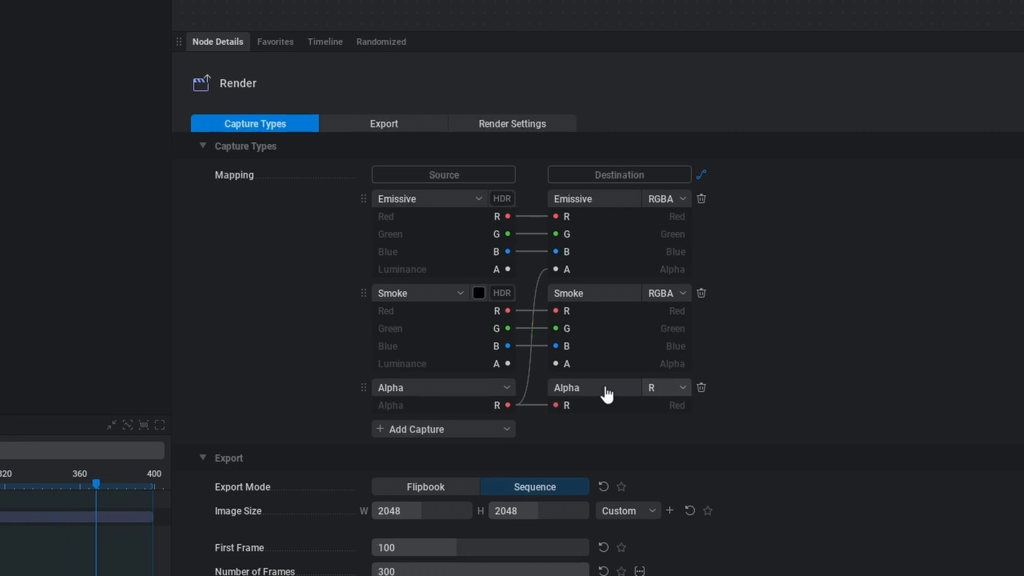
mouse_move(701, 387)
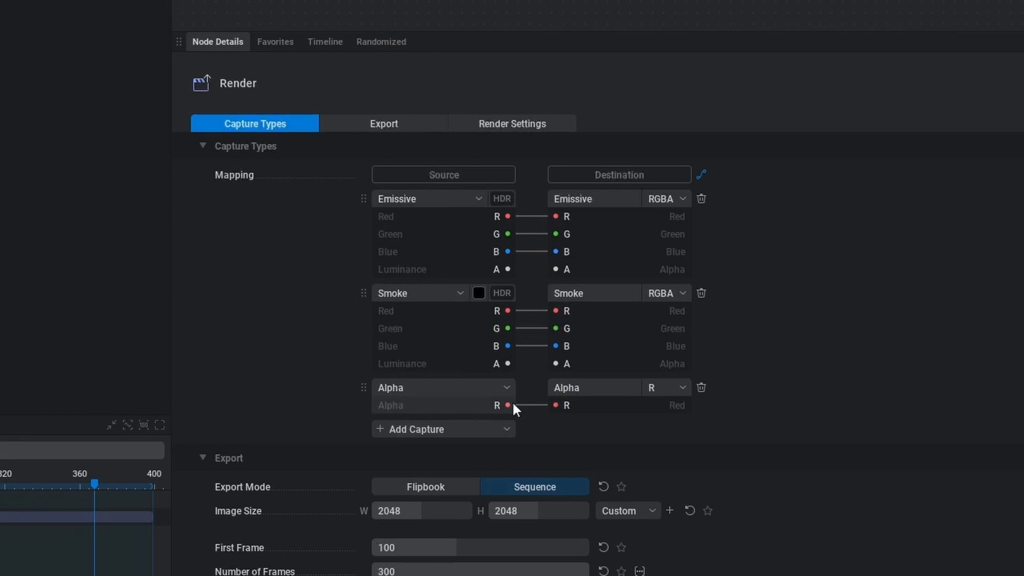
drag(507, 405, 555, 269)
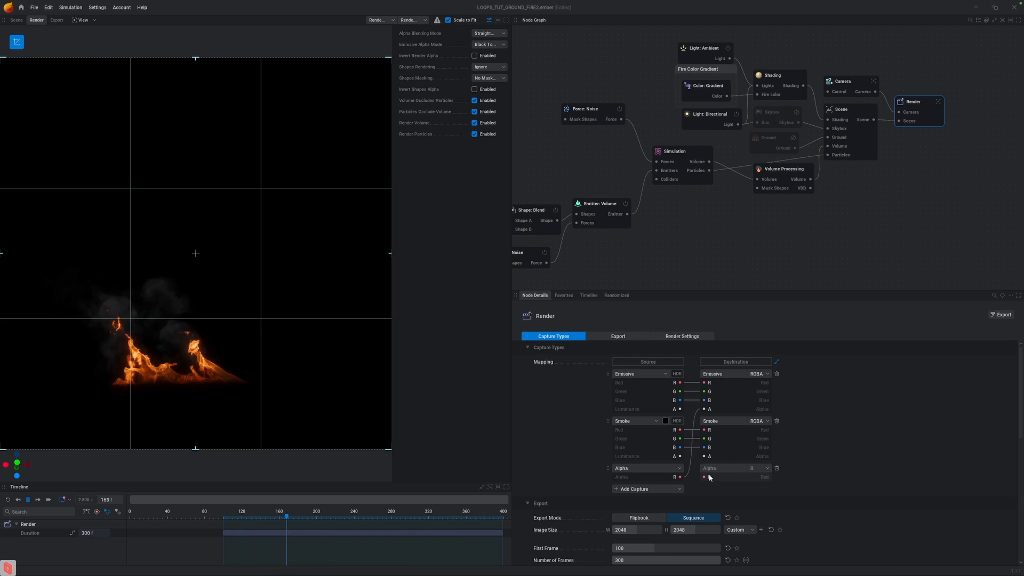
click(725, 314)
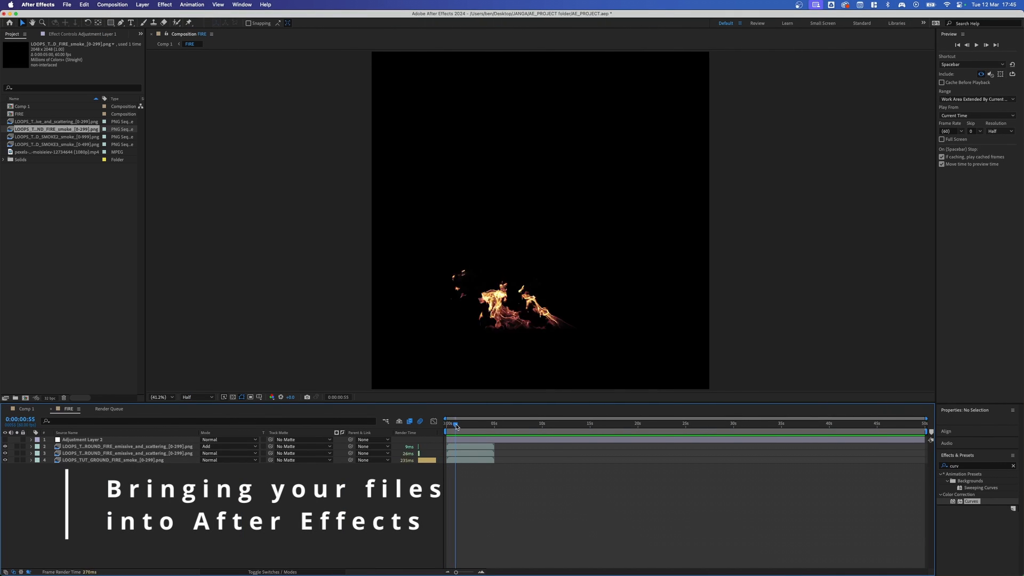
- Play the FIRE composition until the fire footage runs out, then select the emissive footage
drag(455, 423, 471, 423)
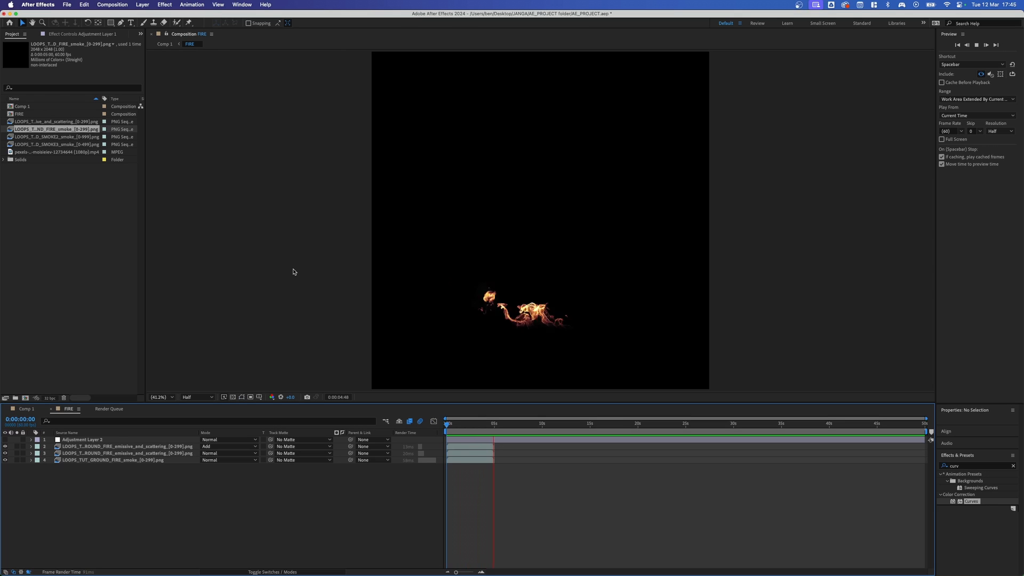
click(513, 422)
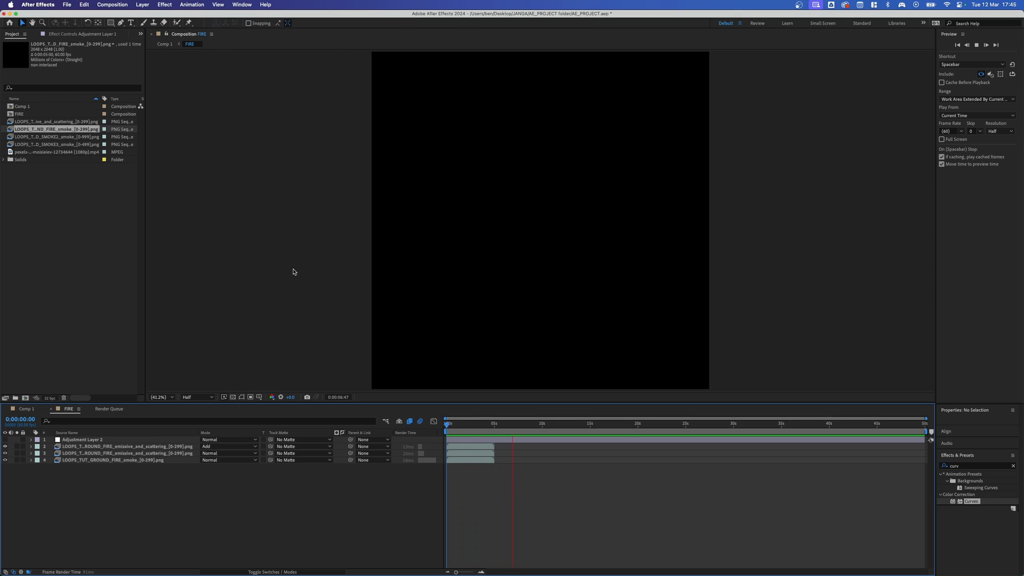
click(531, 422)
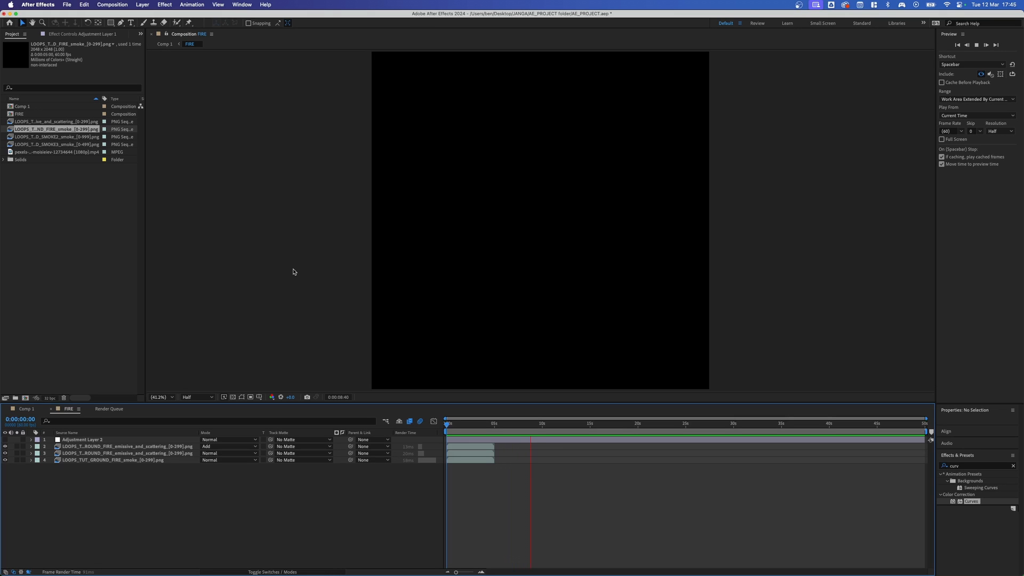
click(539, 423)
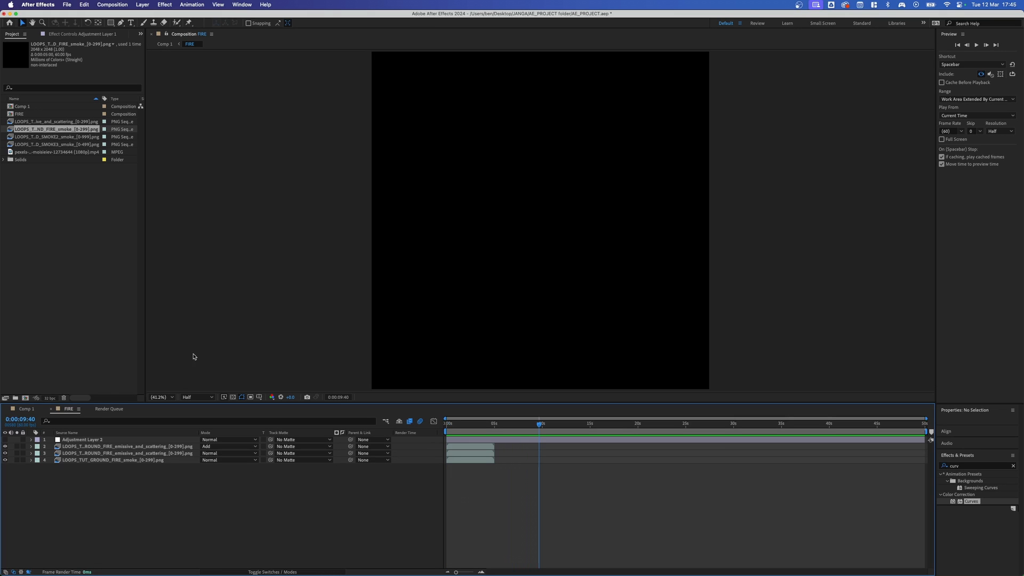
click(56, 121)
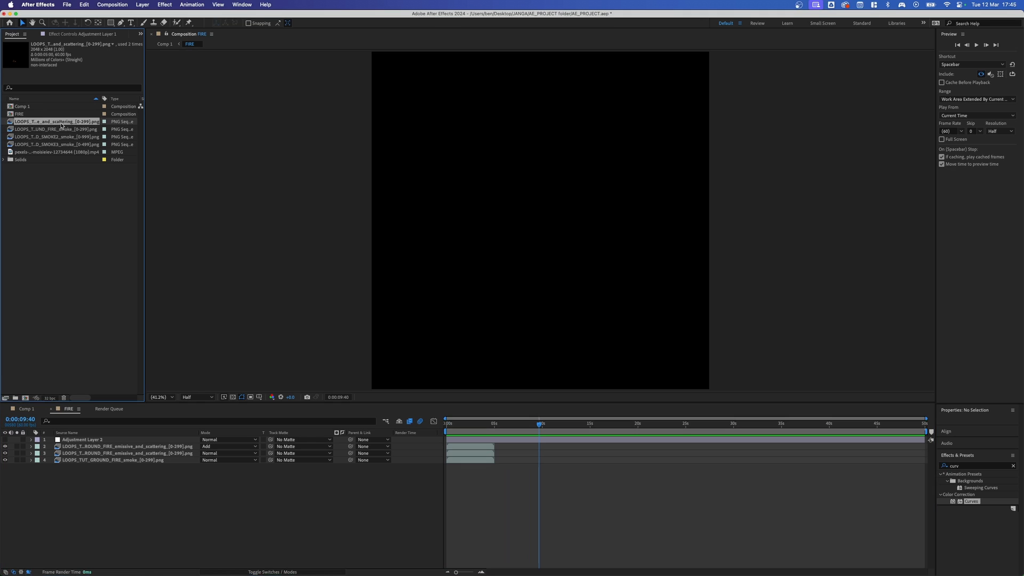
- Set the emissive footage to loop 999 times via Interpret Footage
right_click(55, 122)
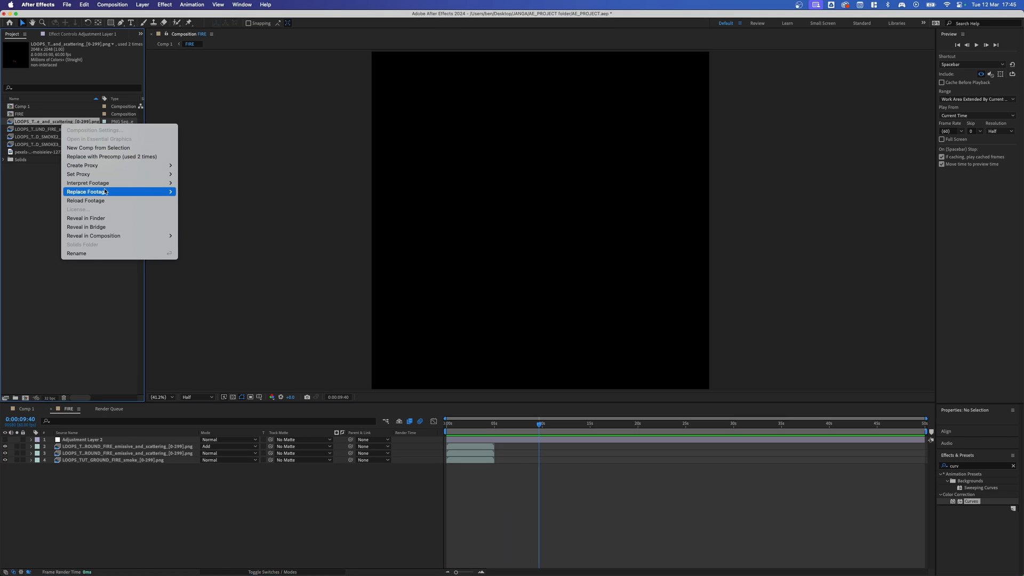
click(87, 183)
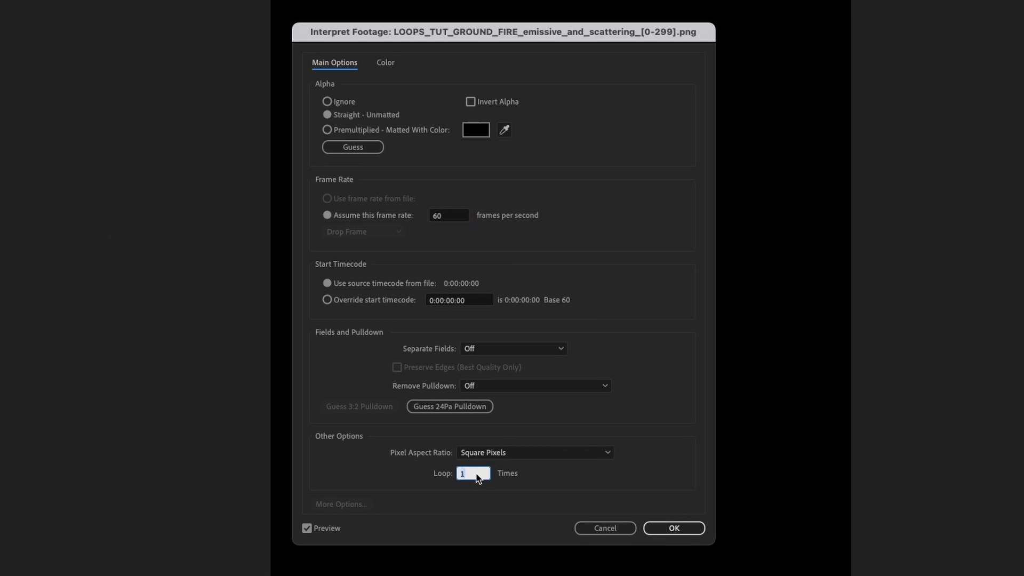
click(672, 528)
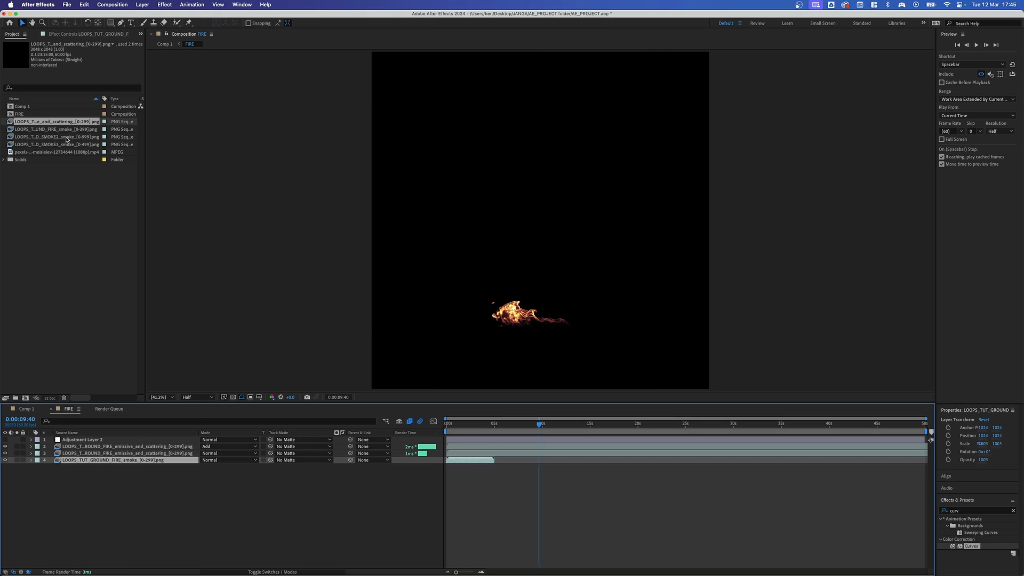
- Open Interpret Footage for the smoke sequence to loop it 999 times
click(56, 129)
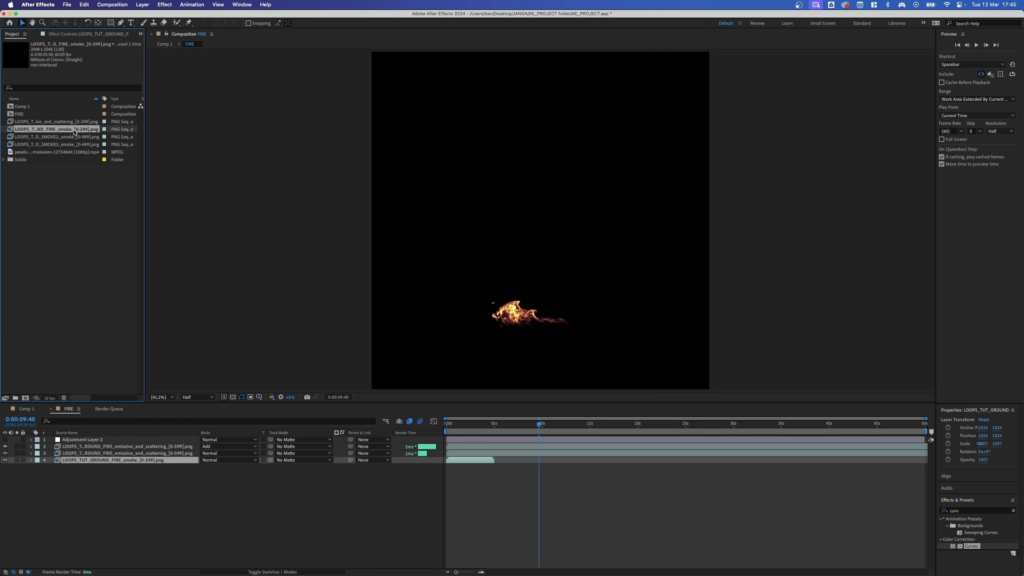
right_click(58, 129)
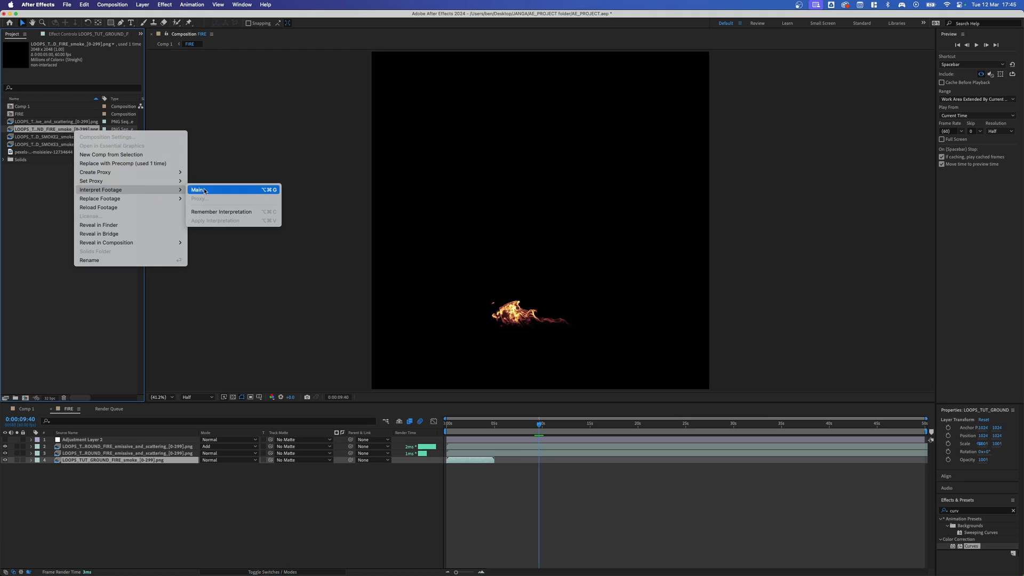
click(198, 189)
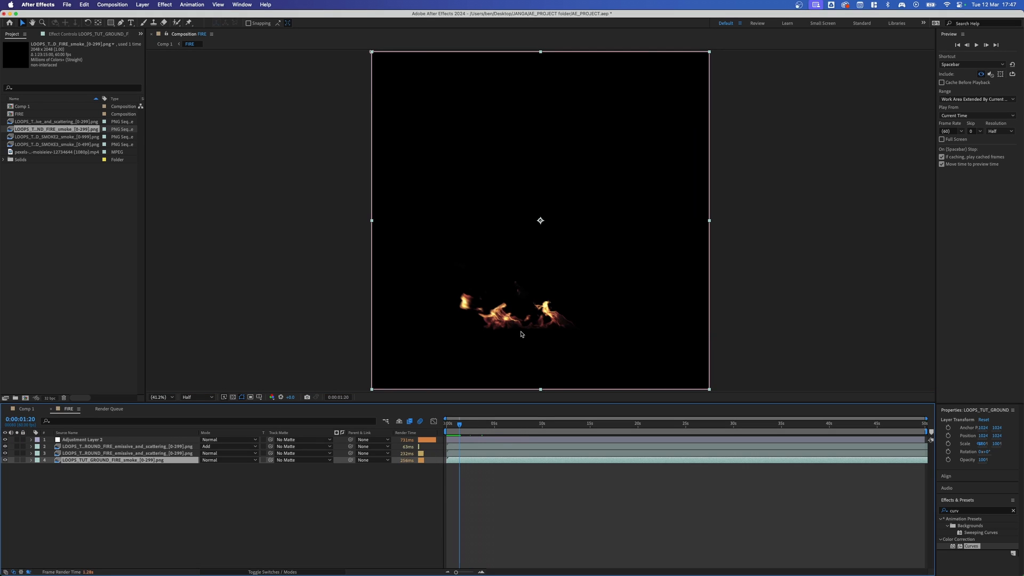
mouse_move(265, 434)
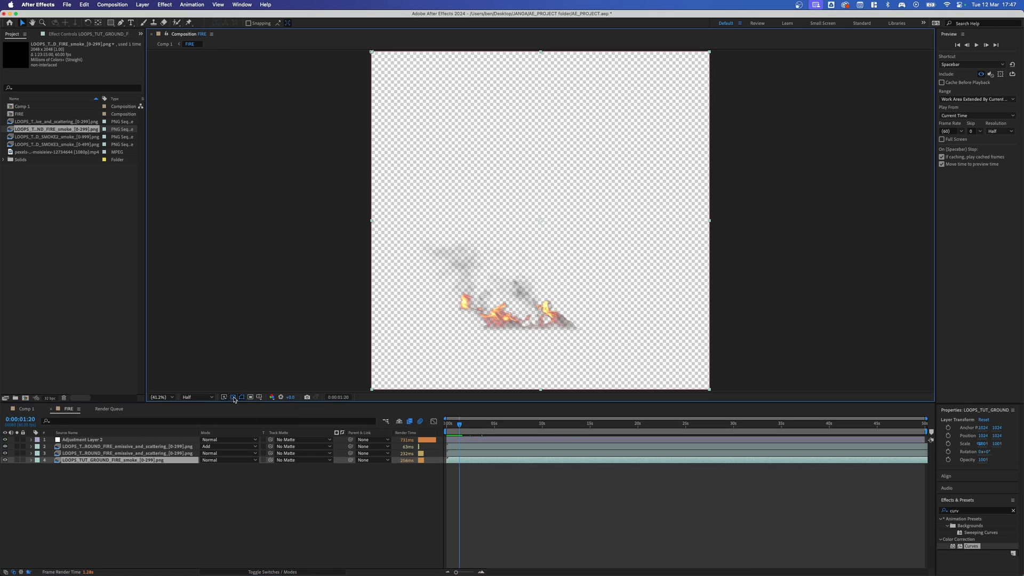
mouse_move(433, 260)
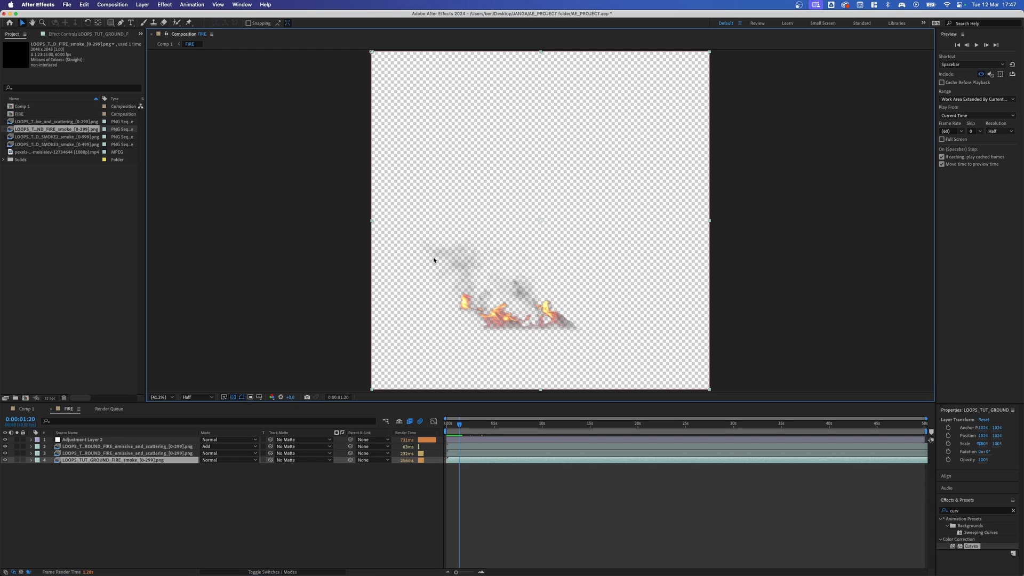
mouse_move(457, 265)
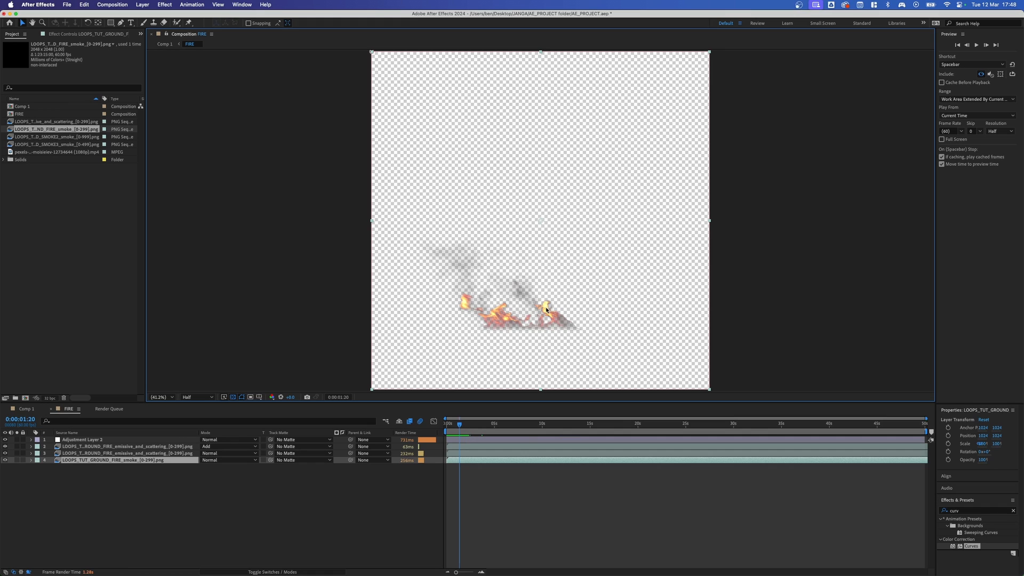
mouse_move(550, 314)
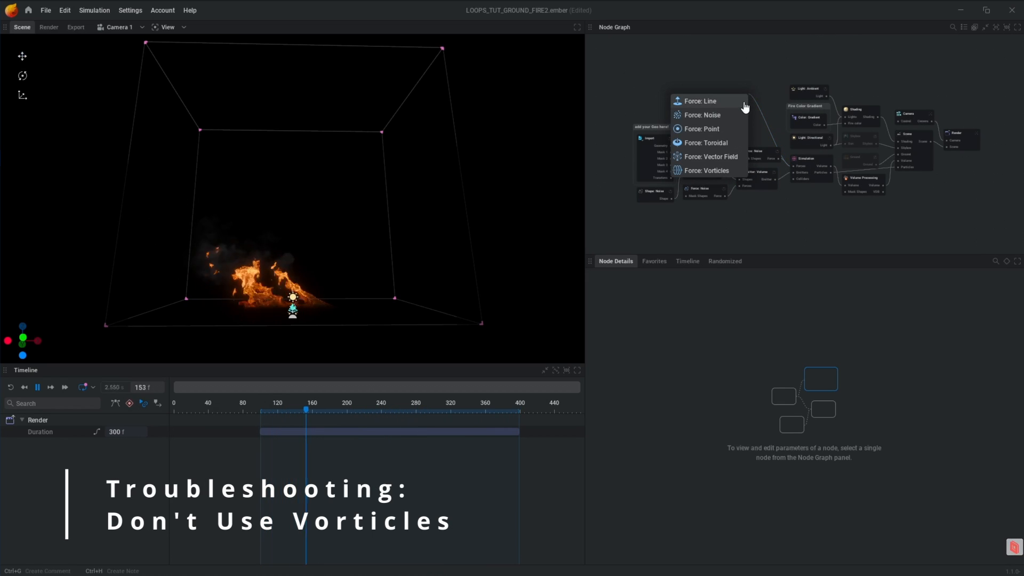
- Add a Vorticles force and dismiss the Simulation Looping Error notice
click(707, 171)
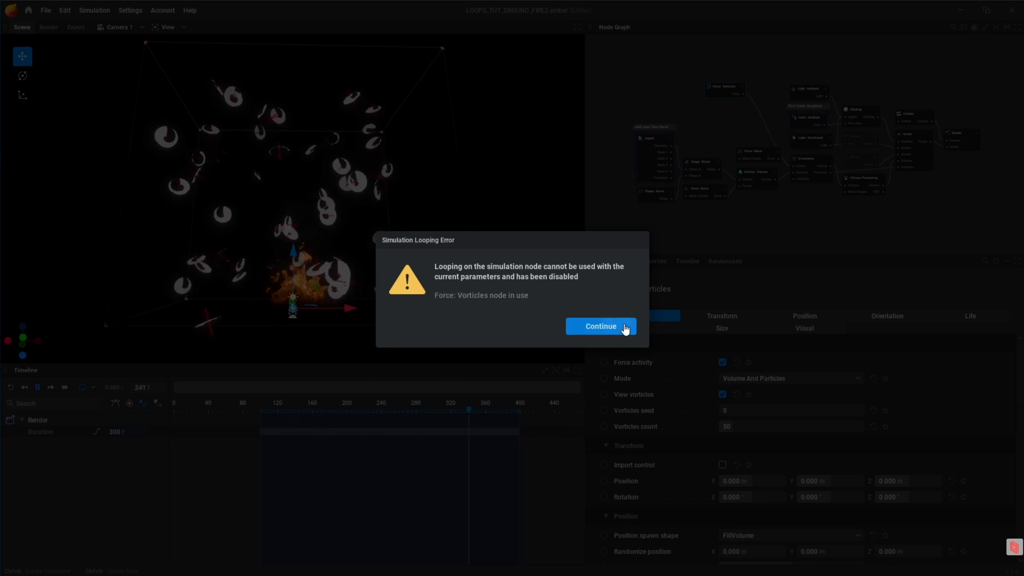
click(599, 326)
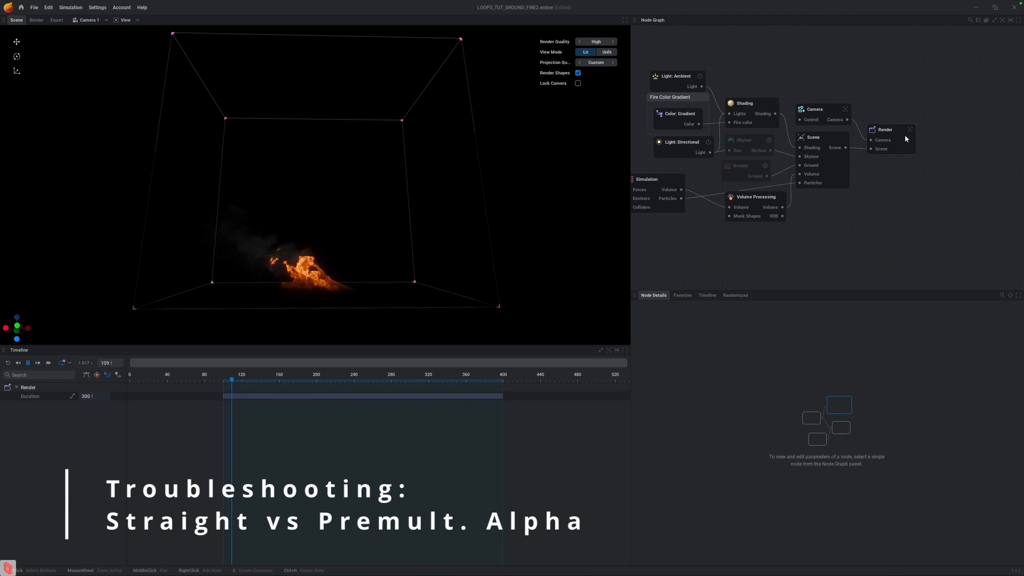
- On the Render node, compare export settings with capture mappings and open the Emissive channel format
click(885, 130)
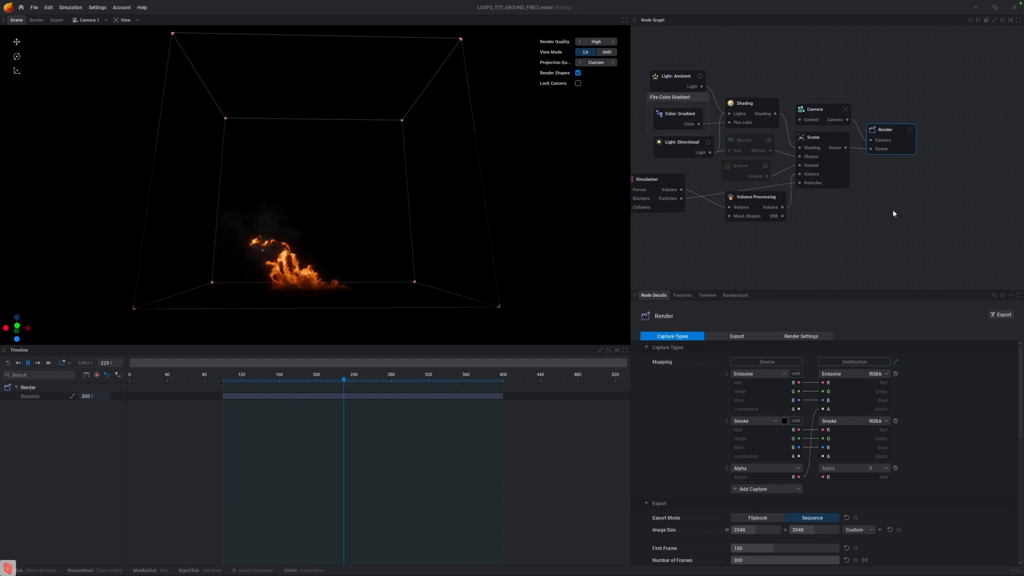
click(736, 336)
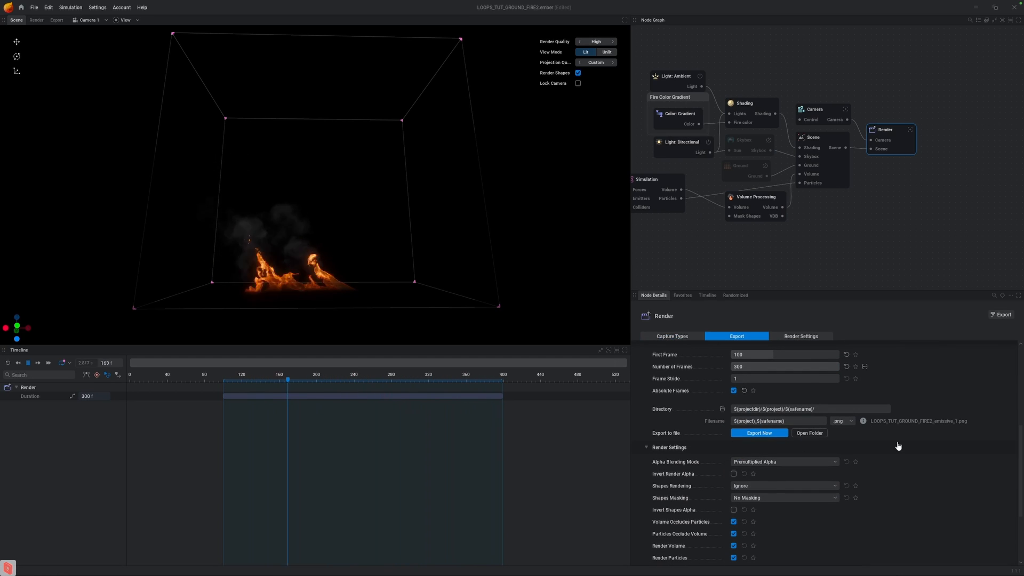
click(671, 336)
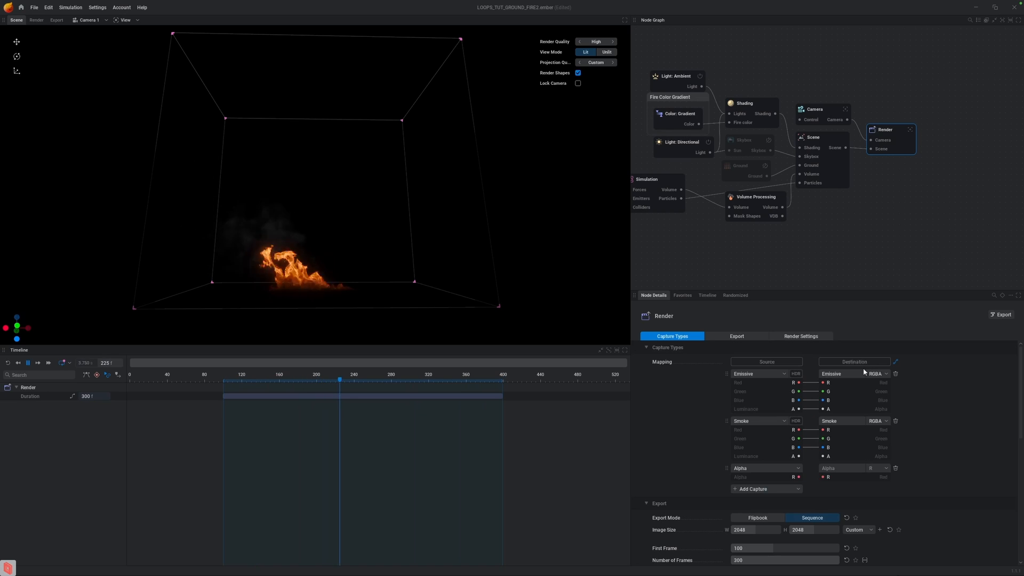
click(736, 335)
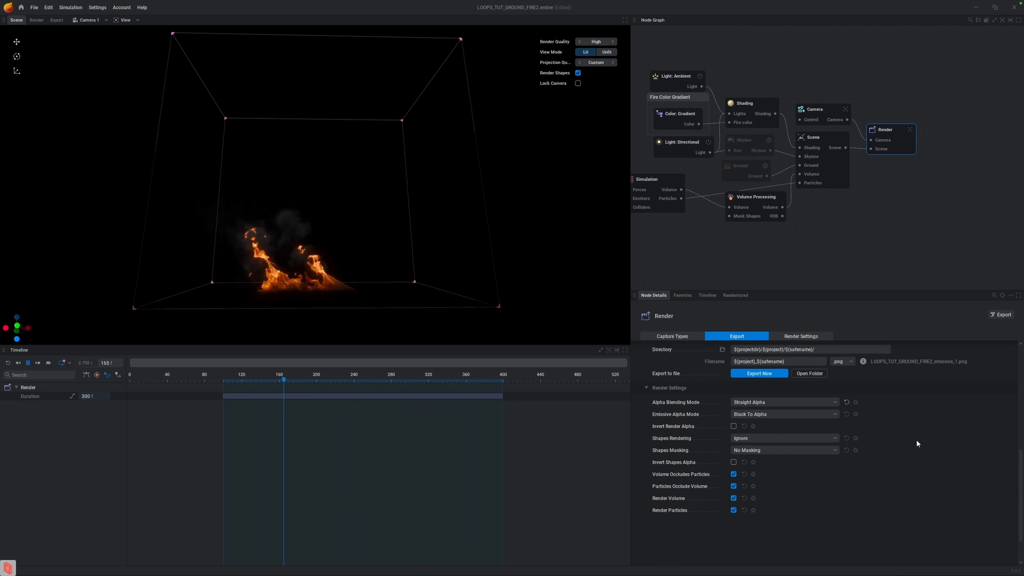
click(672, 336)
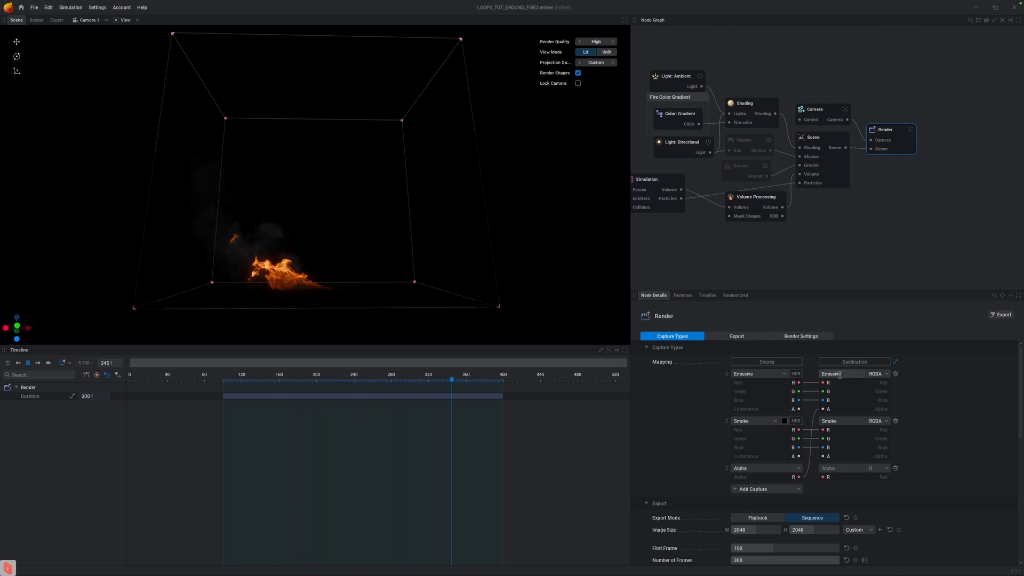
click(877, 373)
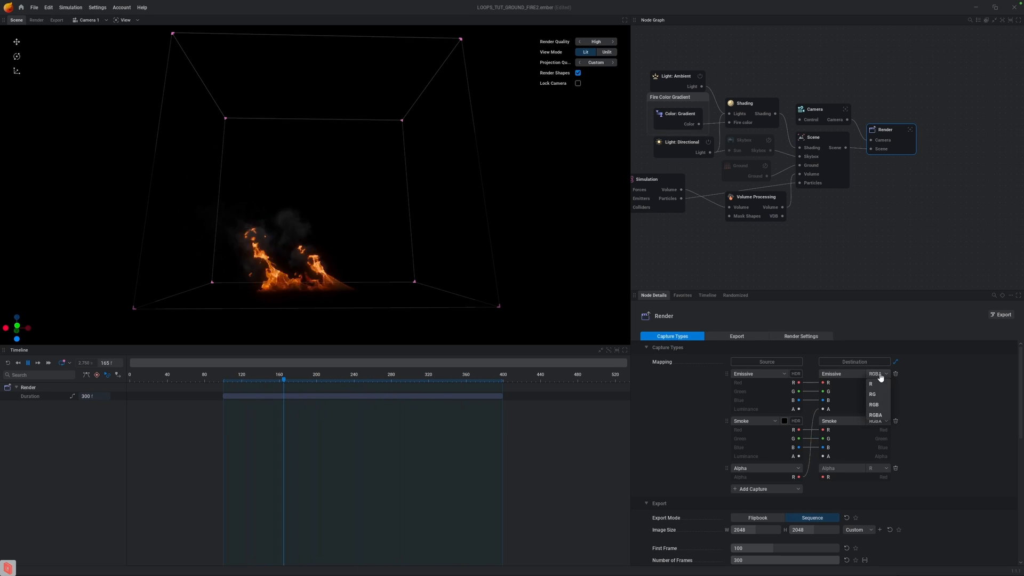